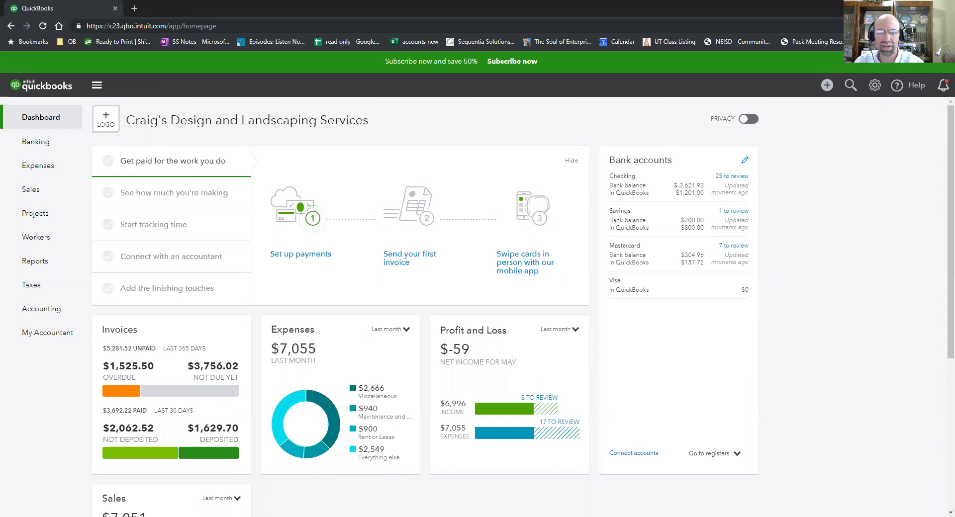
pyautogui.moveTo(847, 310)
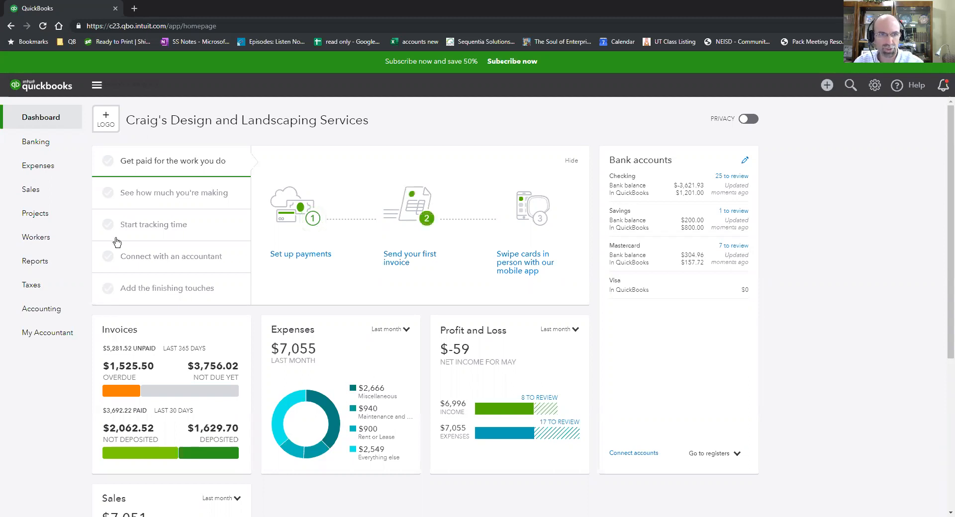
# From Reports, under Who owes you, open the Invoices and Received Payments report
pyautogui.click(36, 260)
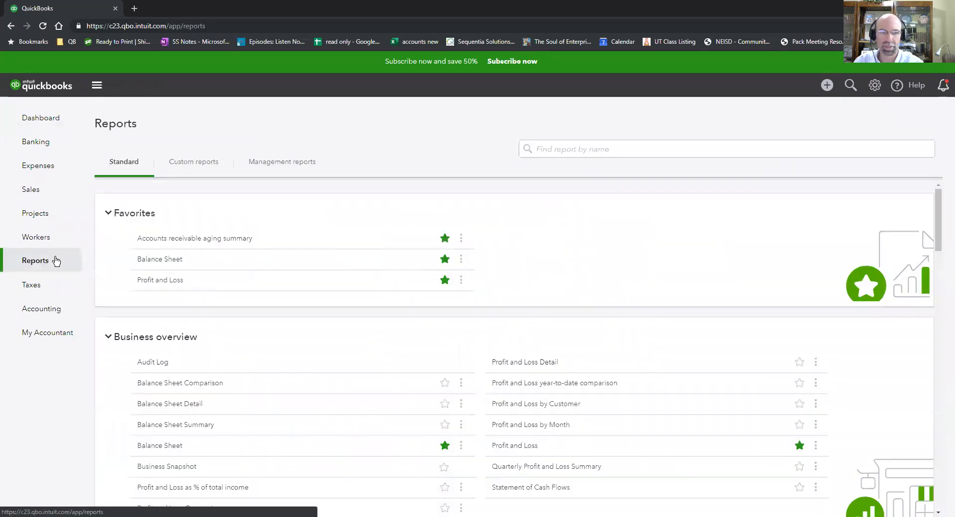
pyautogui.scroll(-3)
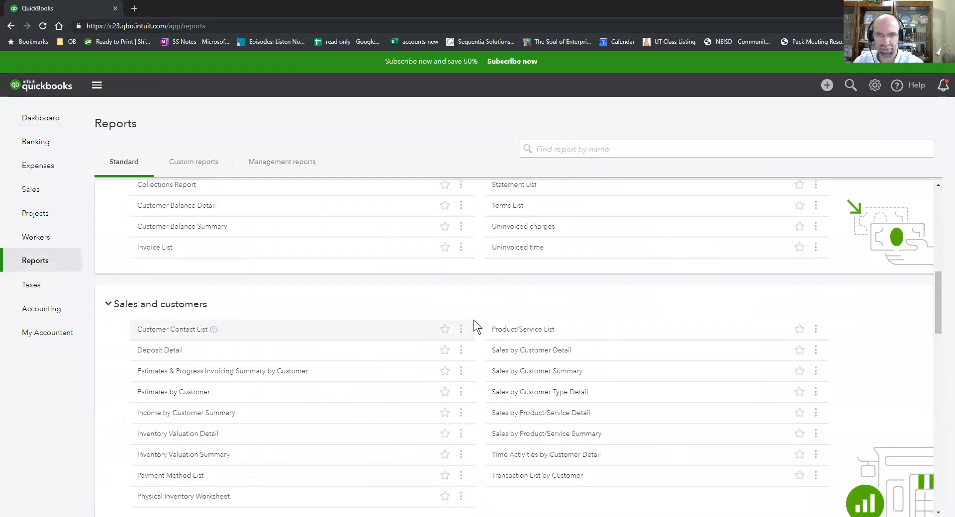
pyautogui.scroll(-3)
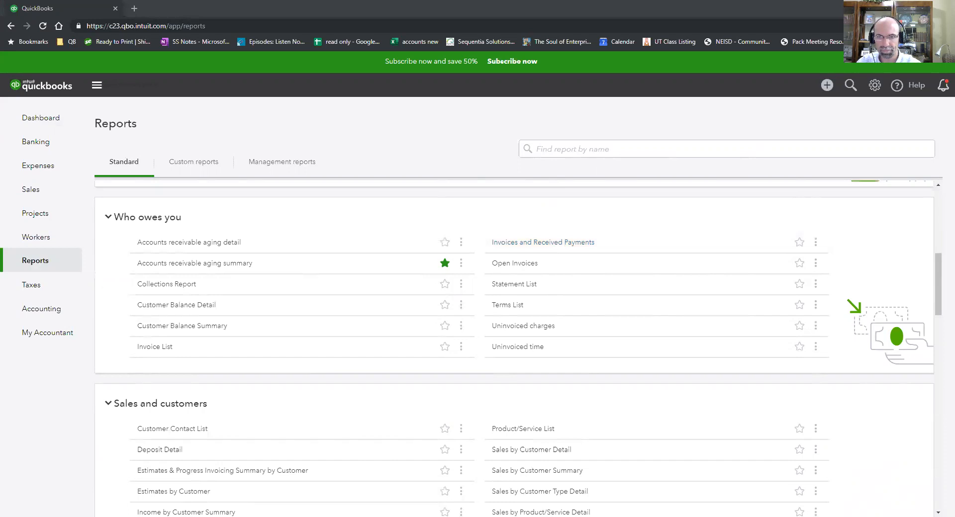
pyautogui.click(542, 242)
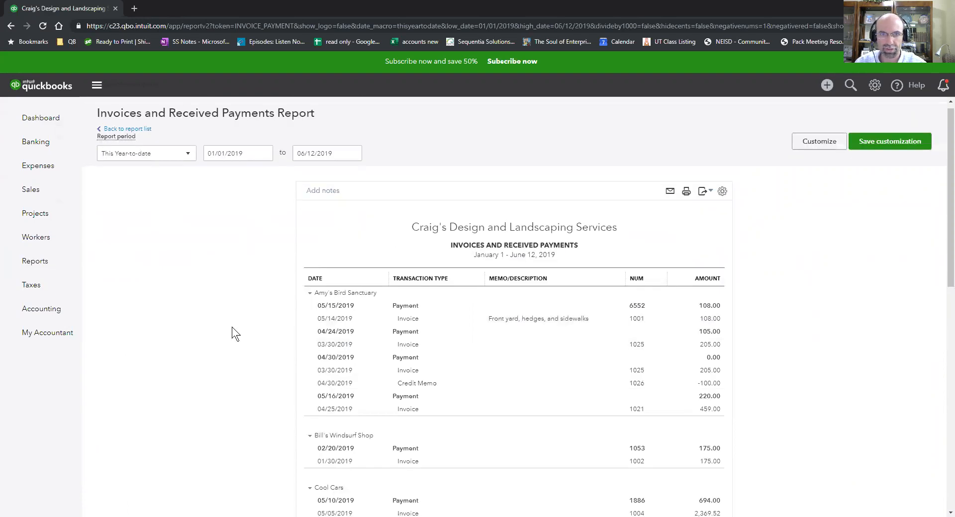
# Change the report period from This Year-to-date to All Dates and review the full customer list
pyautogui.click(147, 154)
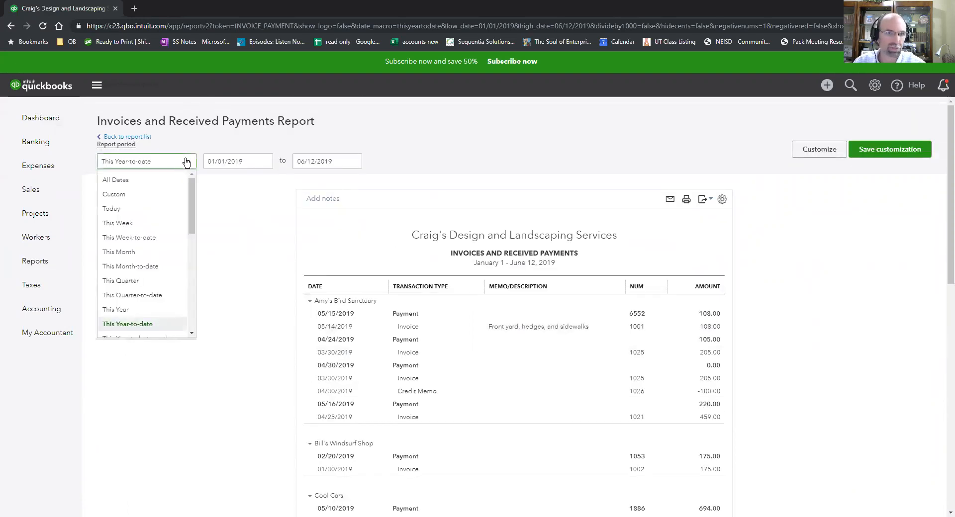
pyautogui.scroll(-3)
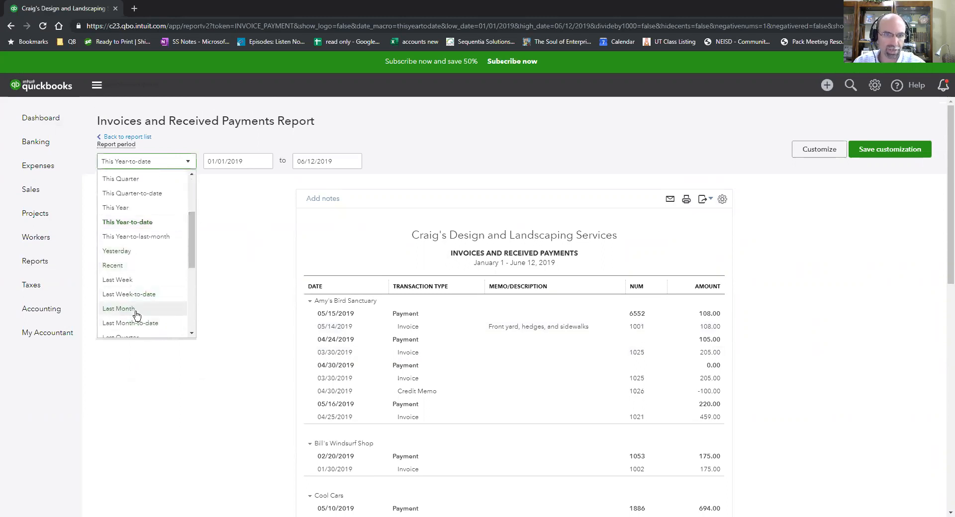
pyautogui.click(119, 309)
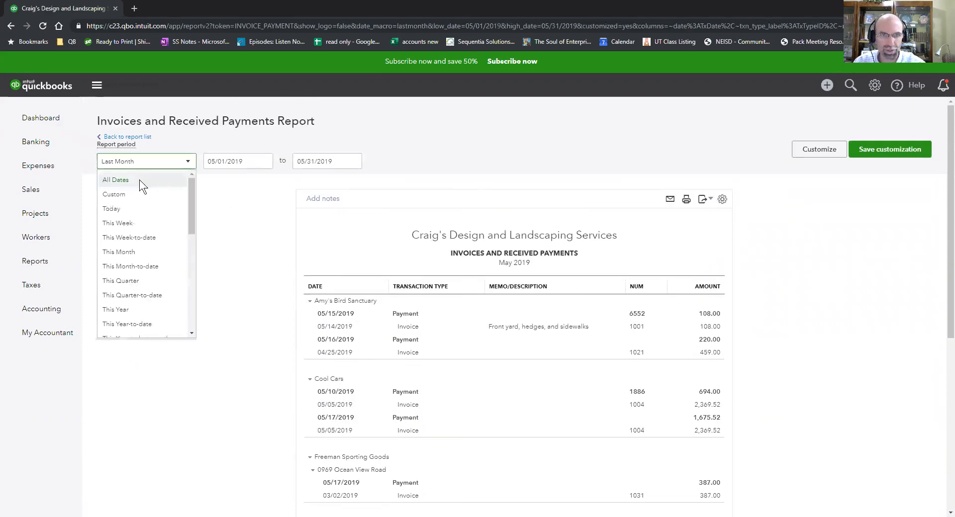
pyautogui.click(116, 180)
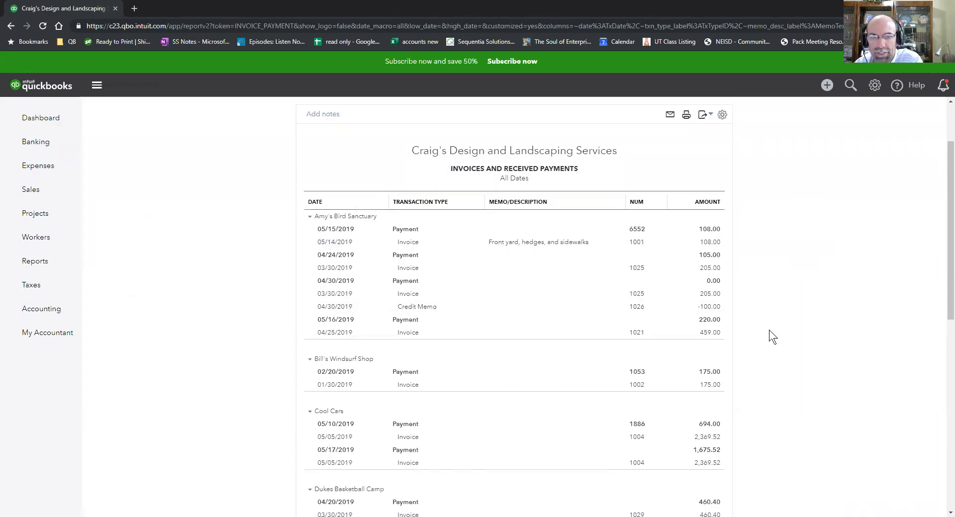
pyautogui.moveTo(753, 335)
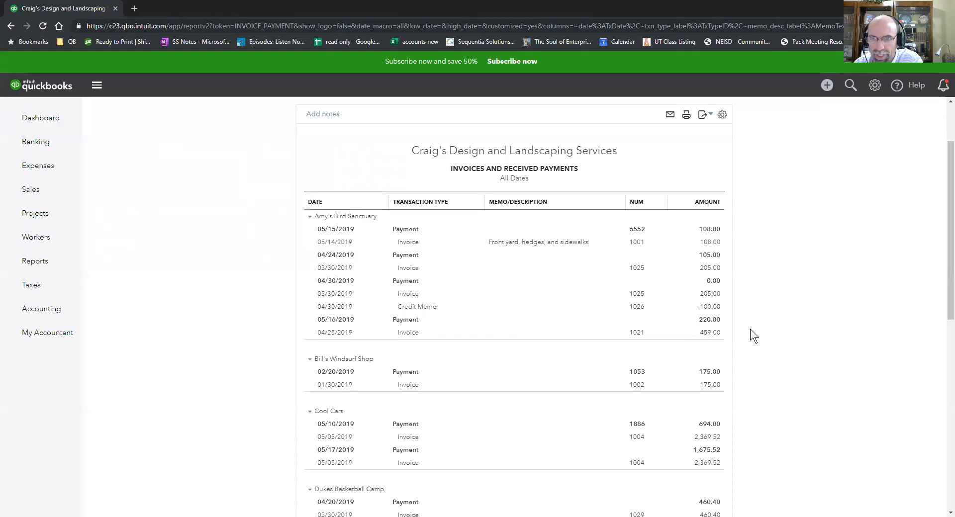
pyautogui.moveTo(818, 356)
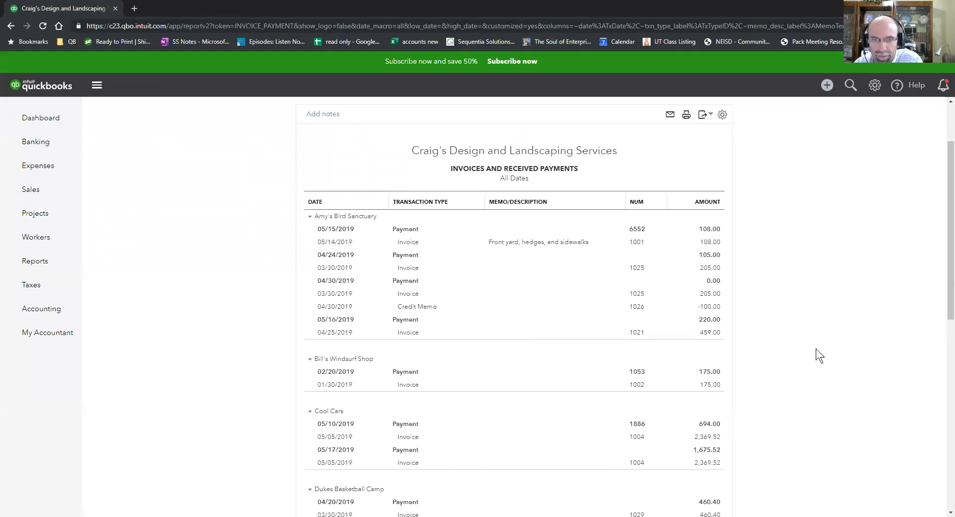
pyautogui.scroll(-3)
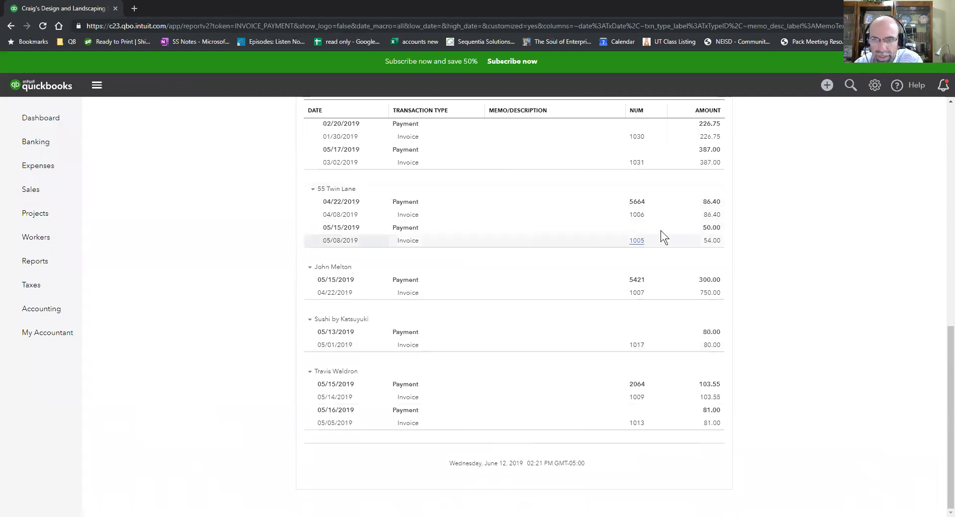
pyautogui.moveTo(729, 256)
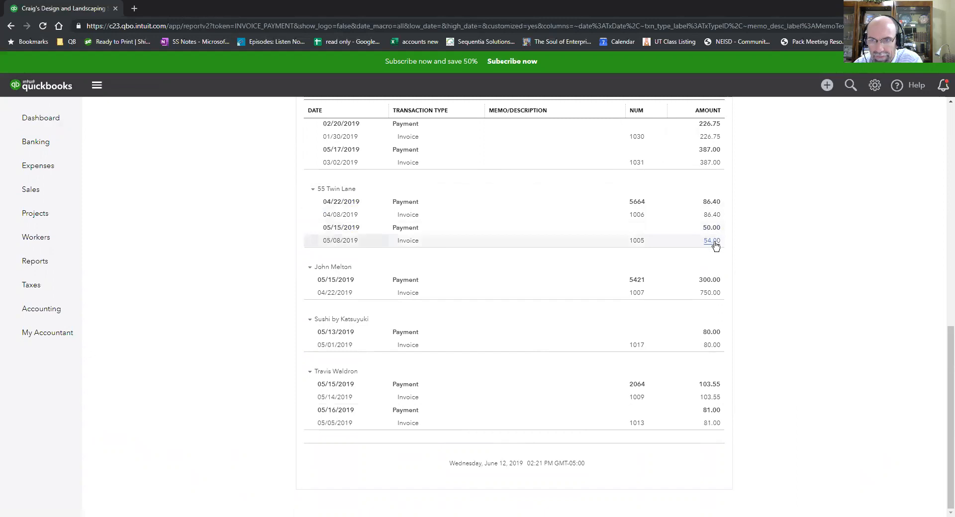
pyautogui.moveTo(711, 227)
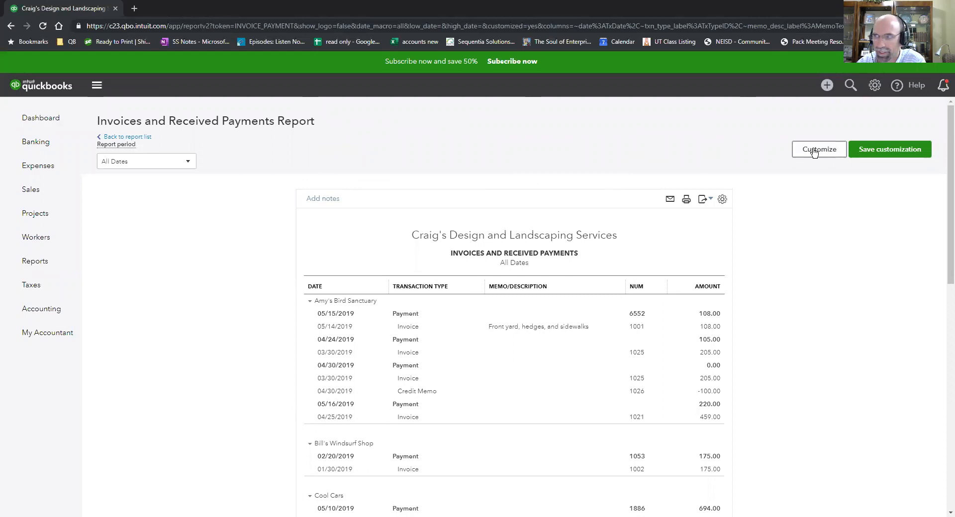
pyautogui.click(818, 150)
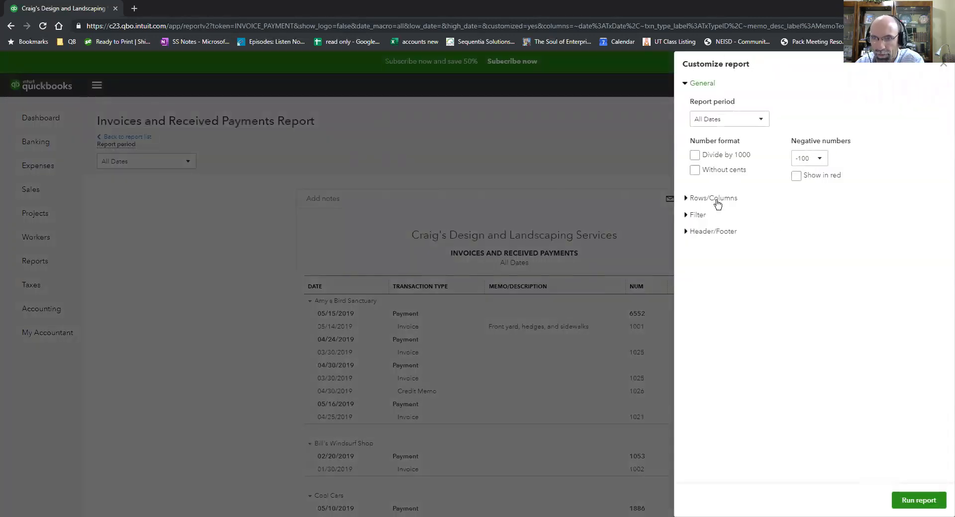
pyautogui.click(712, 197)
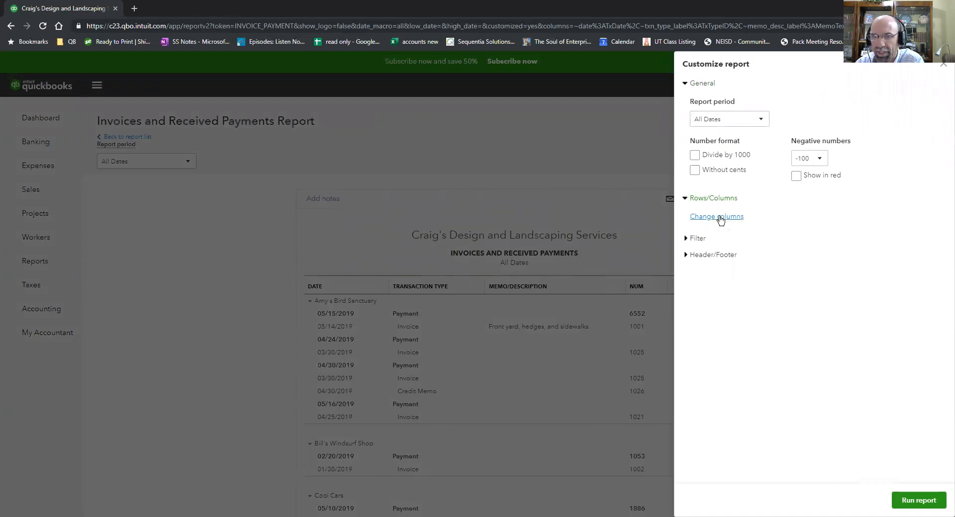
pyautogui.click(718, 216)
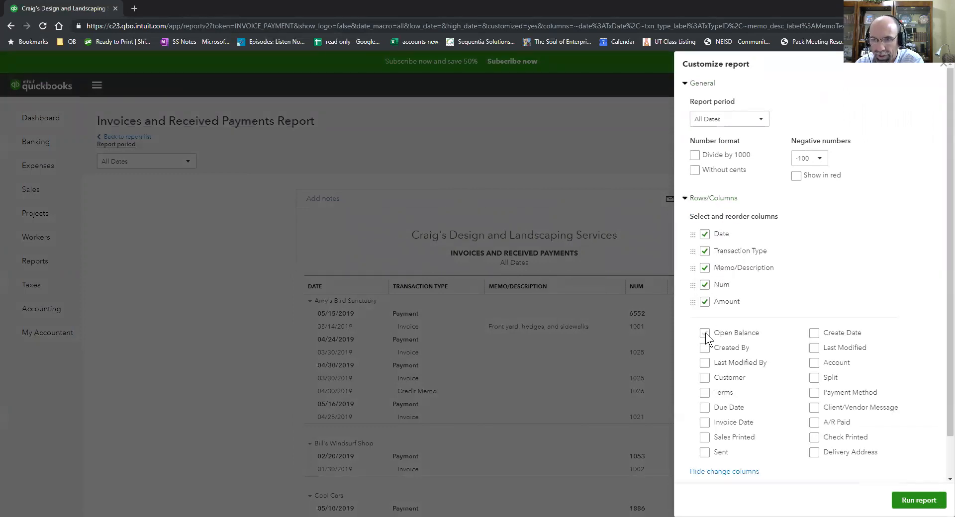
pyautogui.click(704, 332)
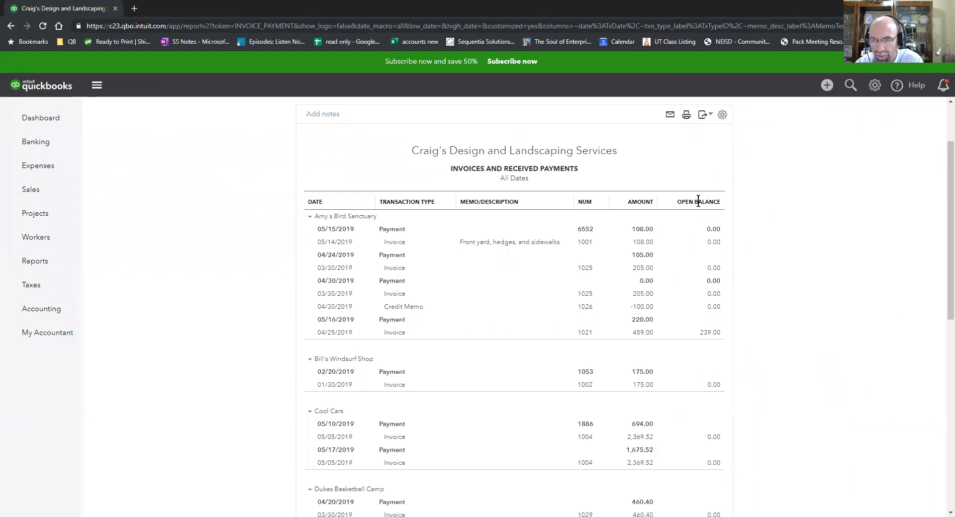
pyautogui.moveTo(715, 339)
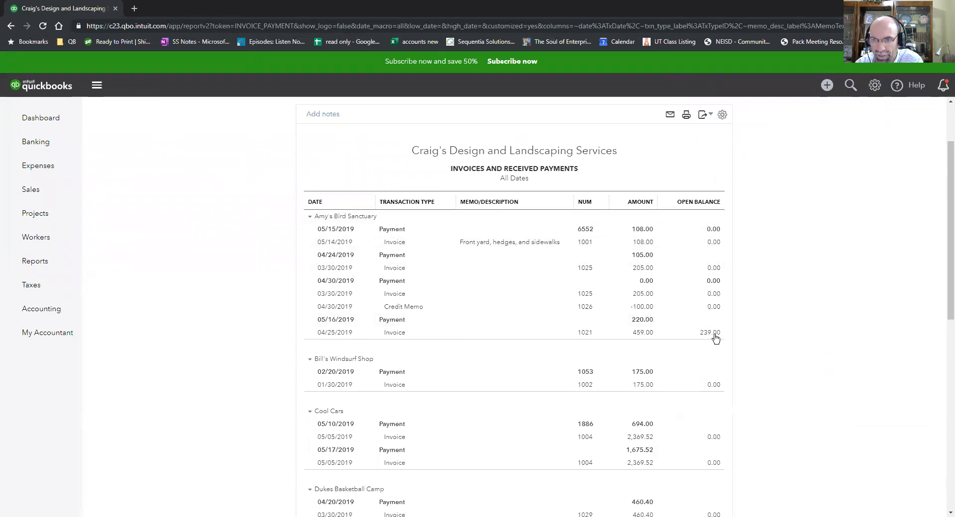
pyautogui.scroll(-3)
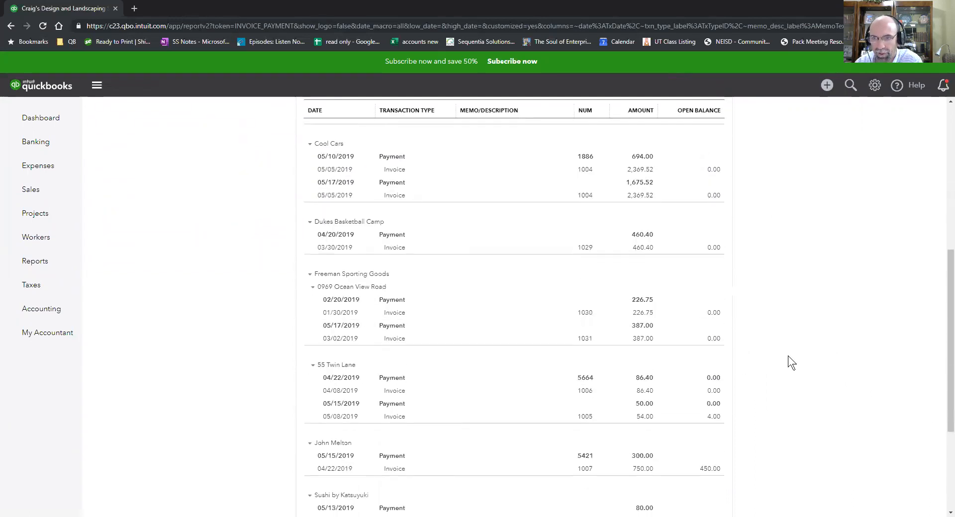
pyautogui.scroll(-3)
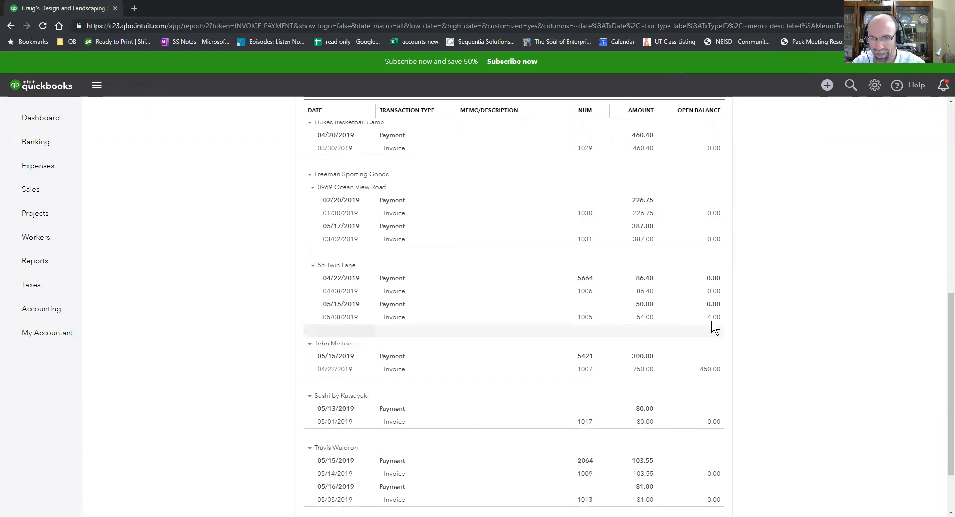
pyautogui.scroll(-3)
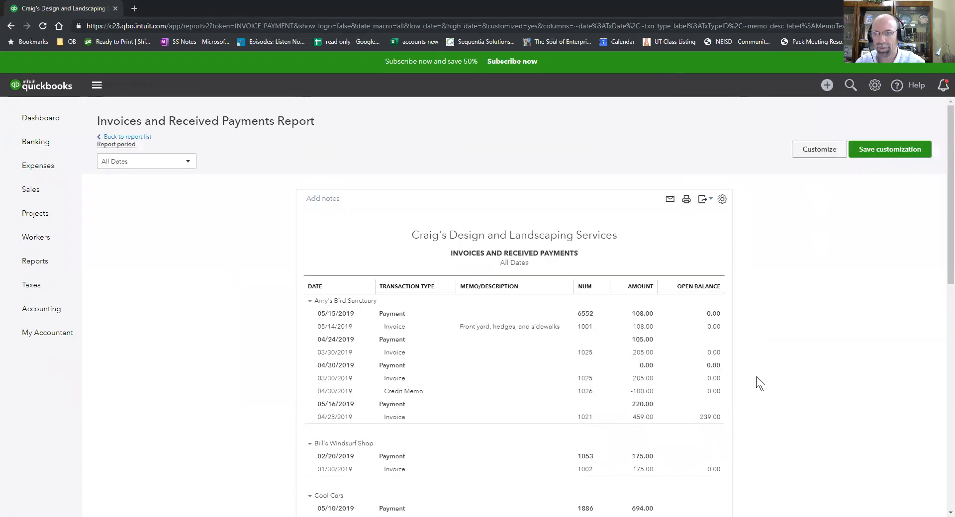
# In Customize, add Payment Method, A/R Paid and Sent columns and run the report
pyautogui.click(818, 149)
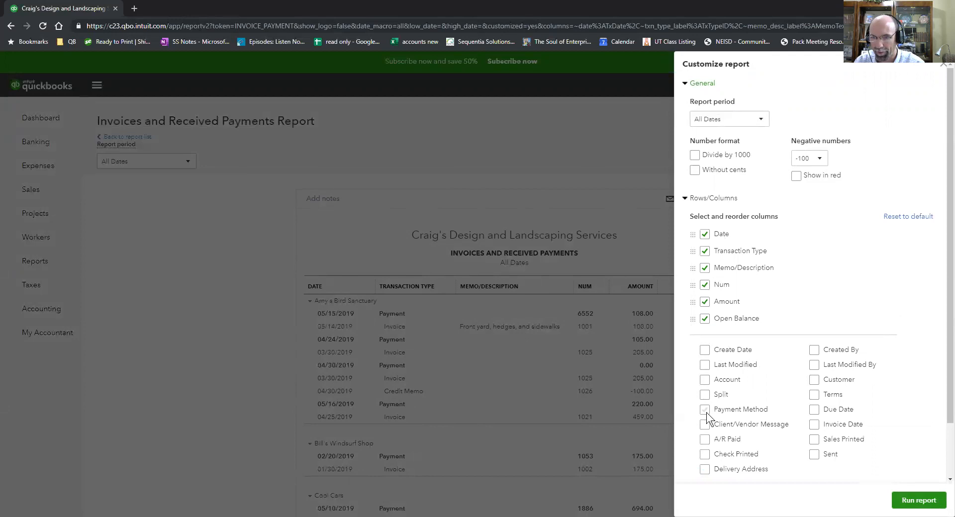
pyautogui.click(705, 410)
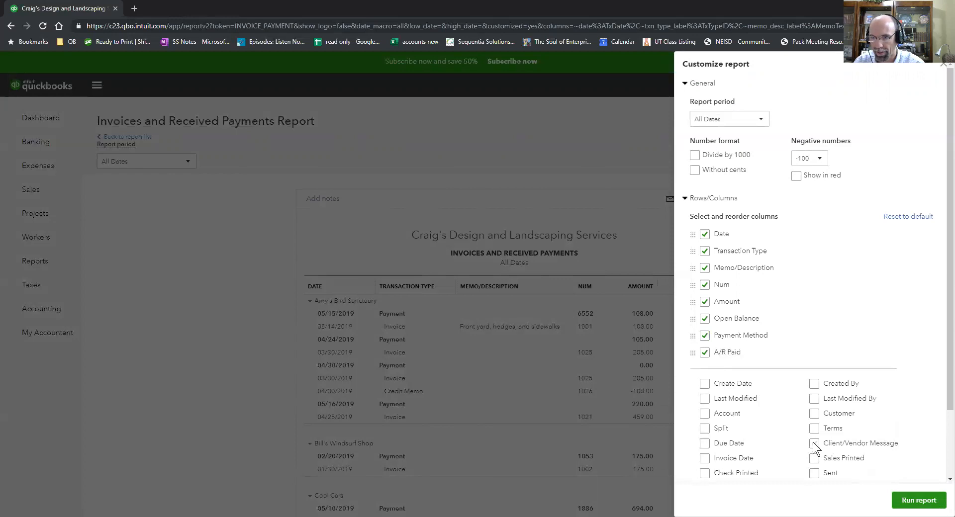
pyautogui.moveTo(776, 423)
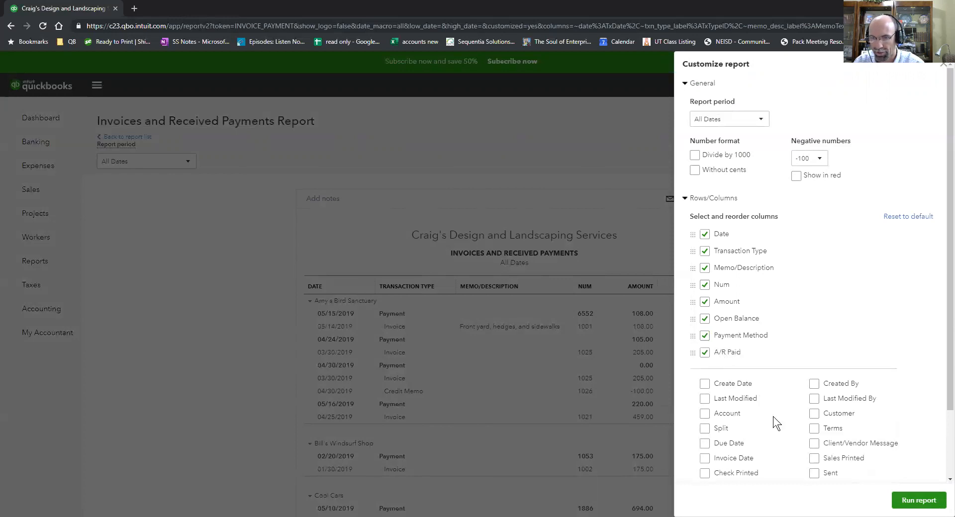
pyautogui.scroll(-3)
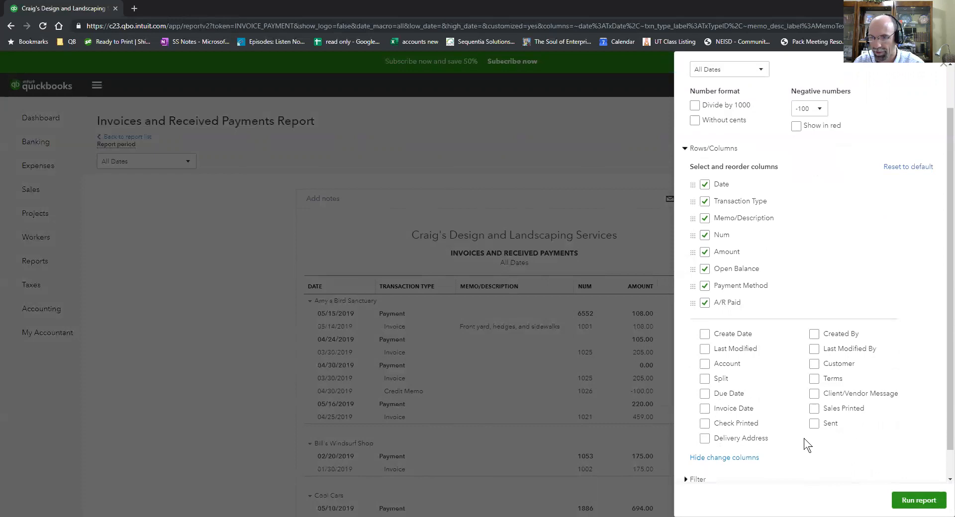
pyautogui.scroll(-3)
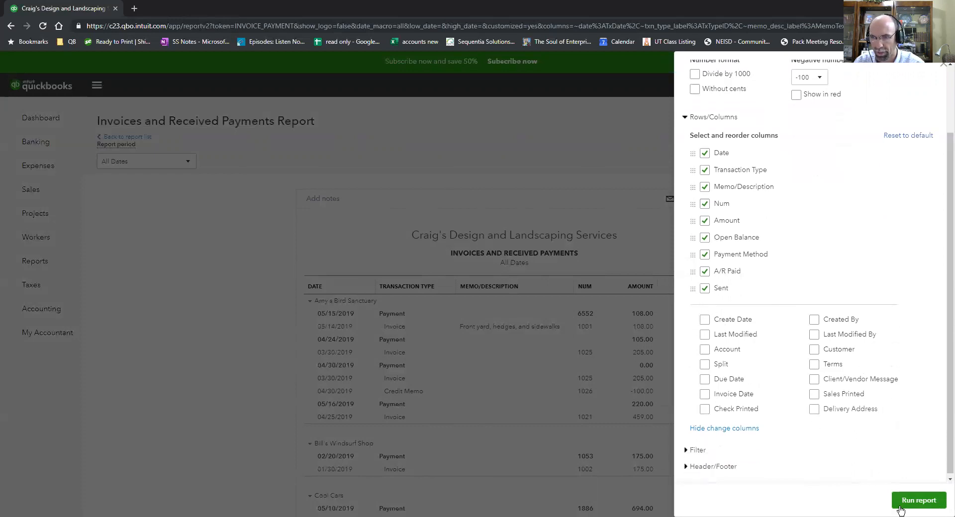
pyautogui.click(918, 500)
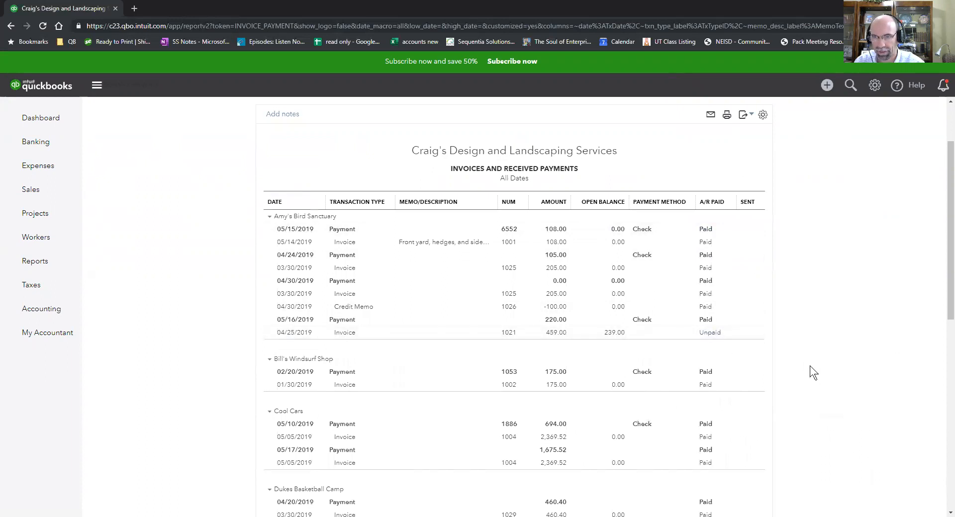
pyautogui.scroll(-3)
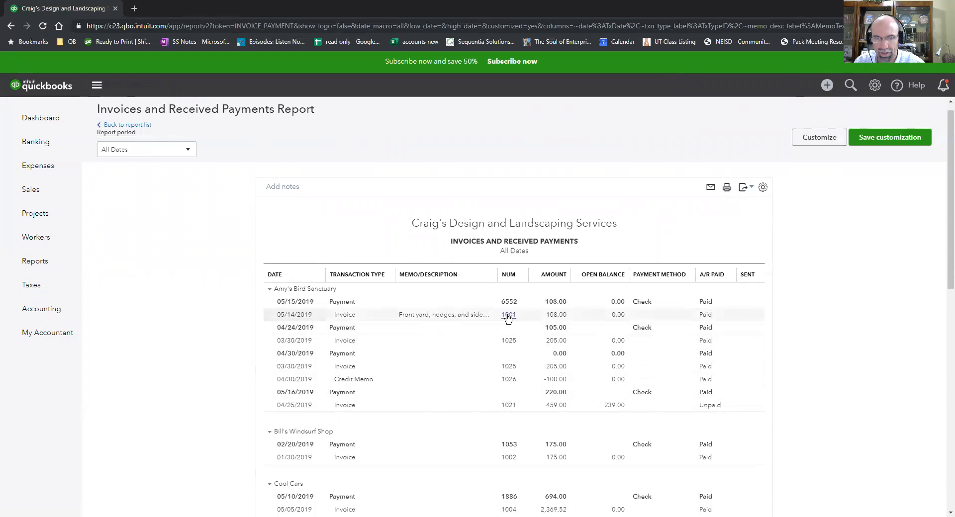
# From the report, email invoice 1001 to the customer via Save and send
pyautogui.click(508, 314)
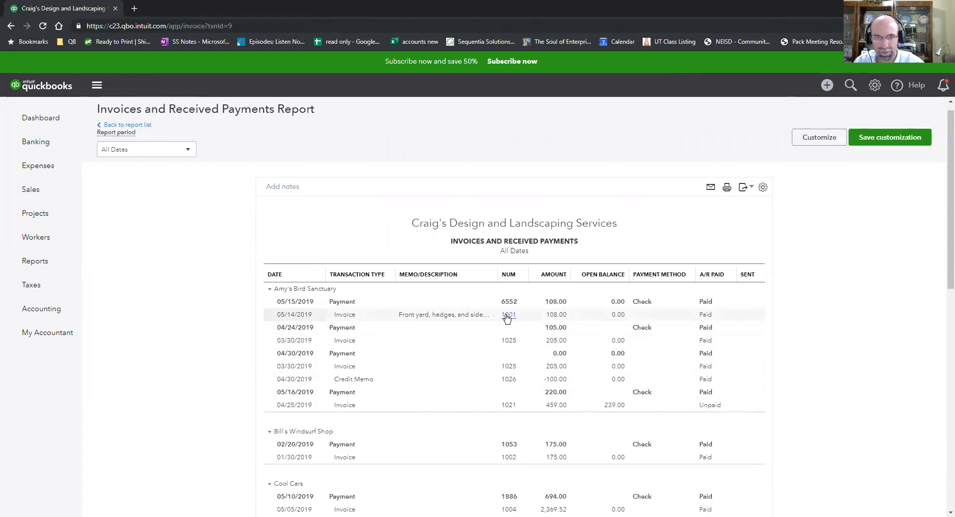
pyautogui.click(508, 315)
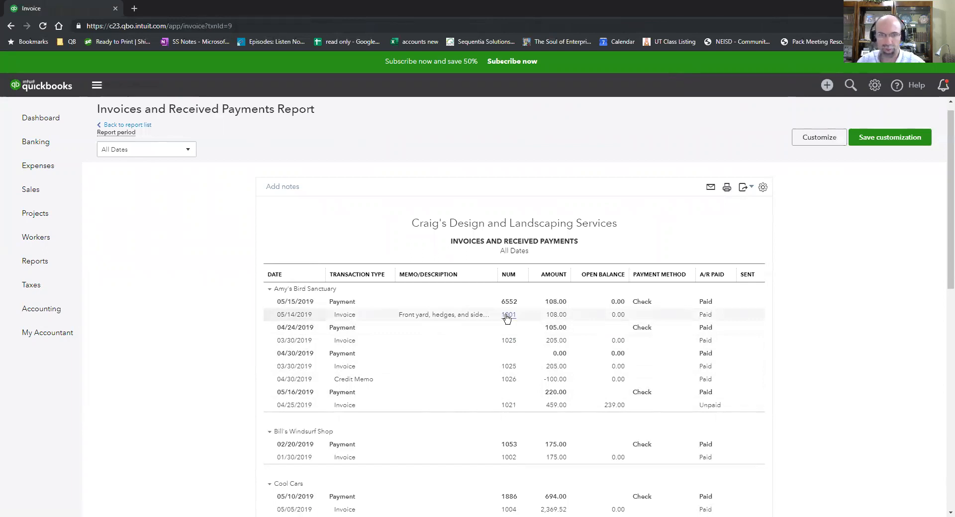
pyautogui.click(508, 315)
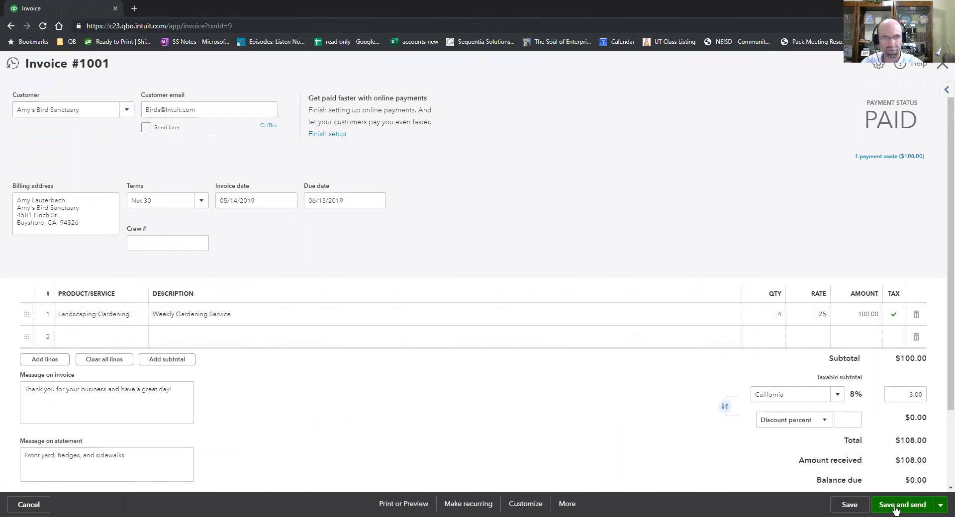
pyautogui.click(902, 505)
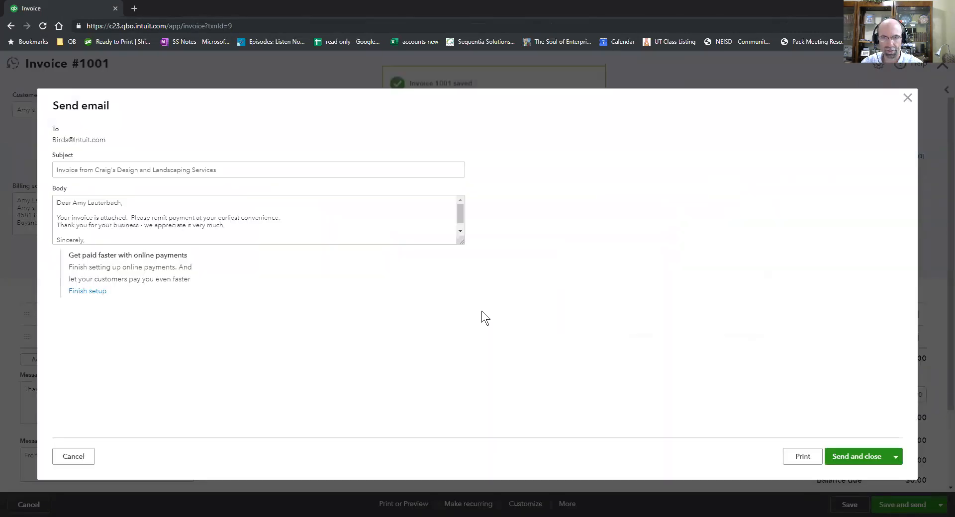
pyautogui.click(857, 457)
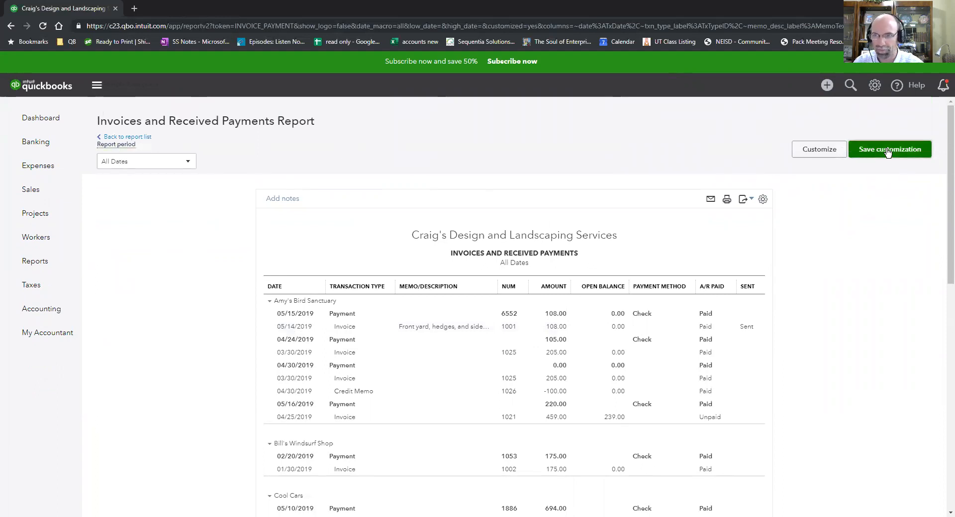
# Save the customization as 'My Invoices and Received Payments' and return to the report list
pyautogui.click(888, 149)
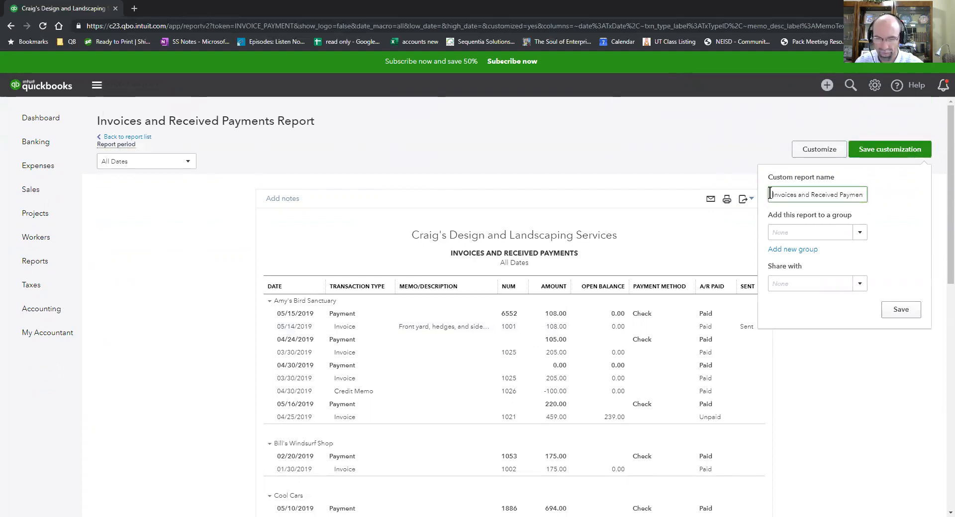
pyautogui.write('My')
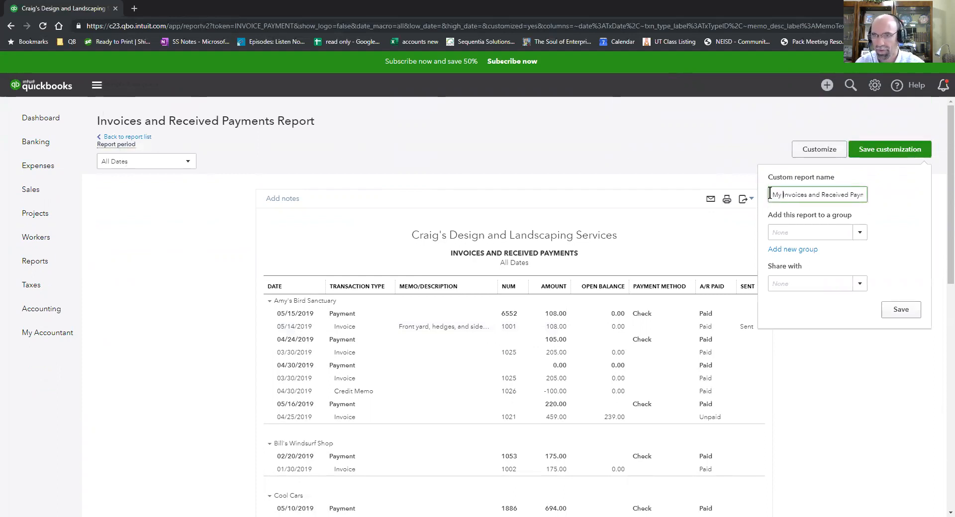
pyautogui.click(901, 310)
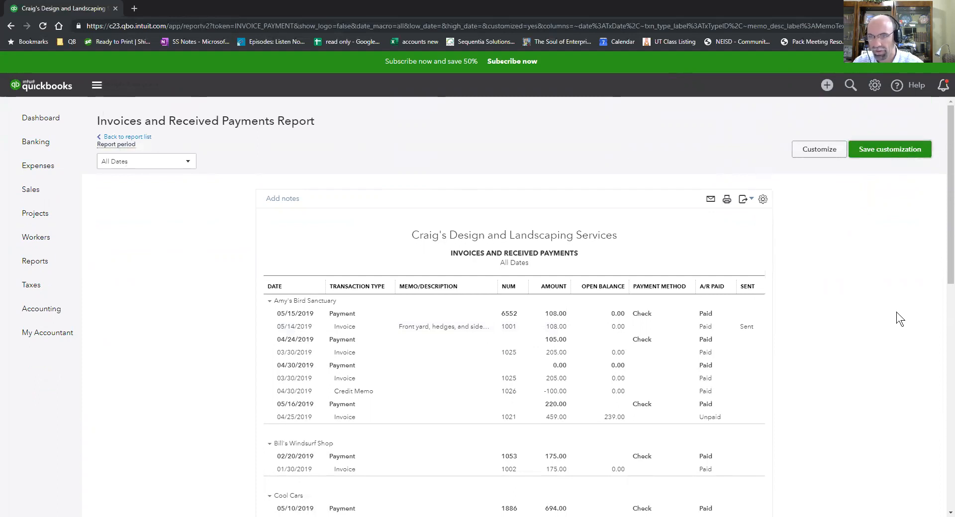
pyautogui.click(889, 148)
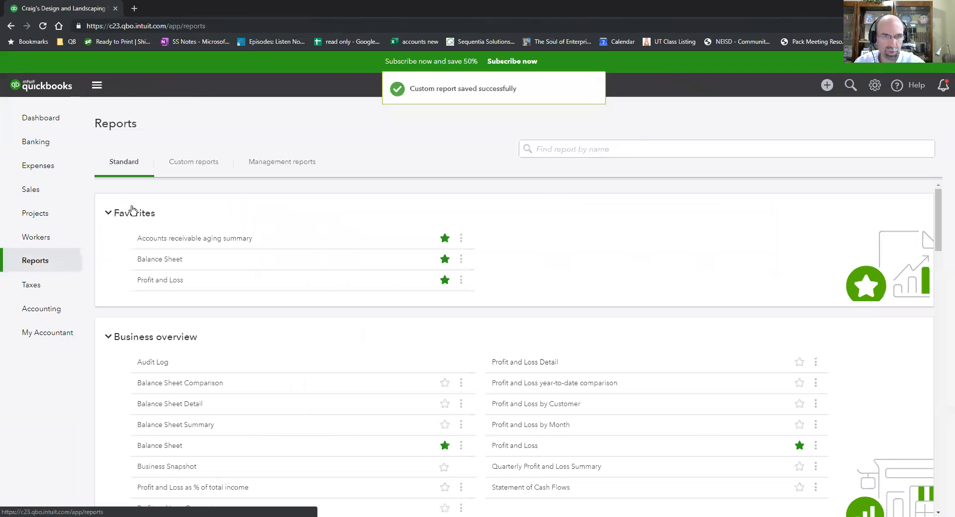
# Under Custom reports, open My Invoices and Received Payments
pyautogui.click(193, 161)
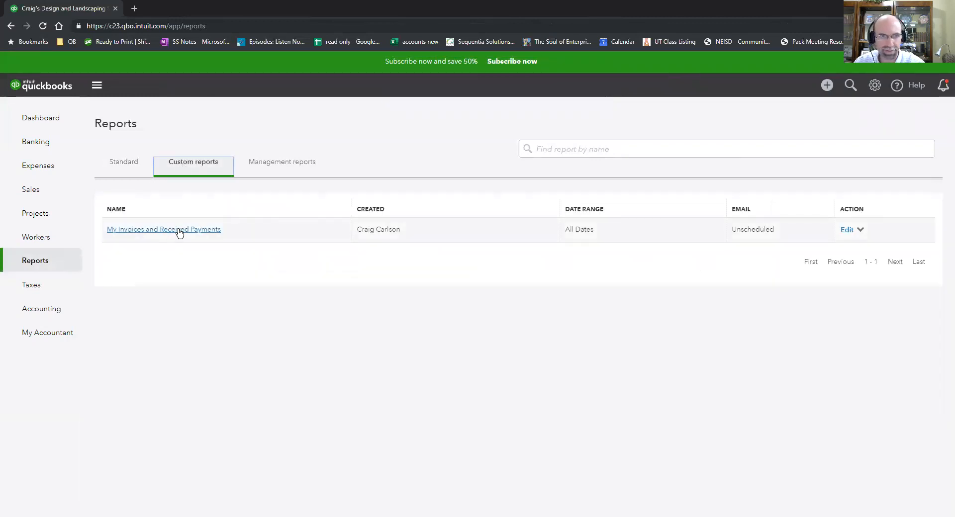
pyautogui.click(163, 229)
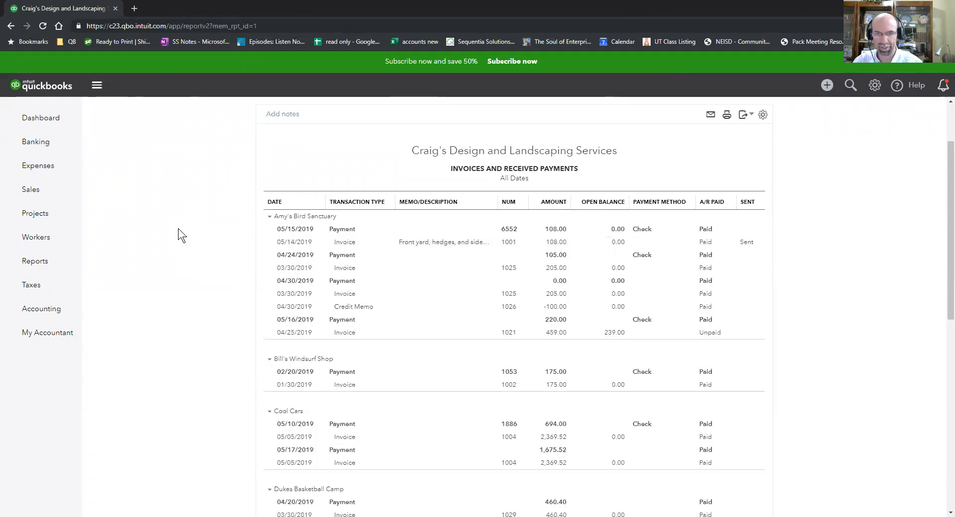
pyautogui.moveTo(187, 272)
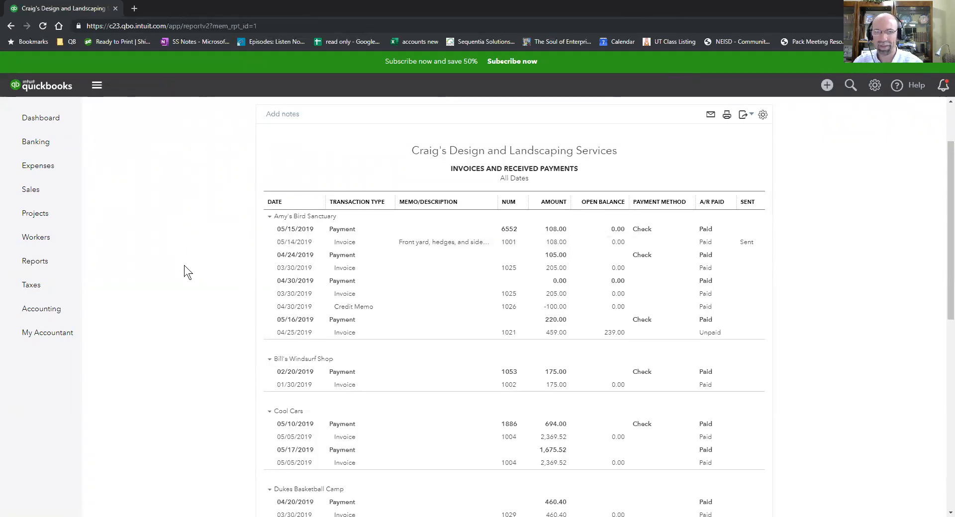